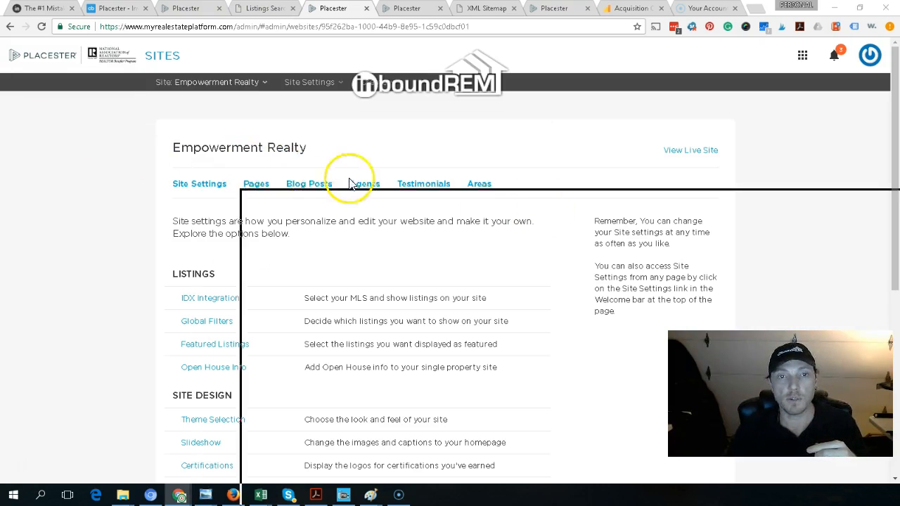
# Scroll through the Placester Pricing comparison on the blog
pyautogui.click(52, 8)
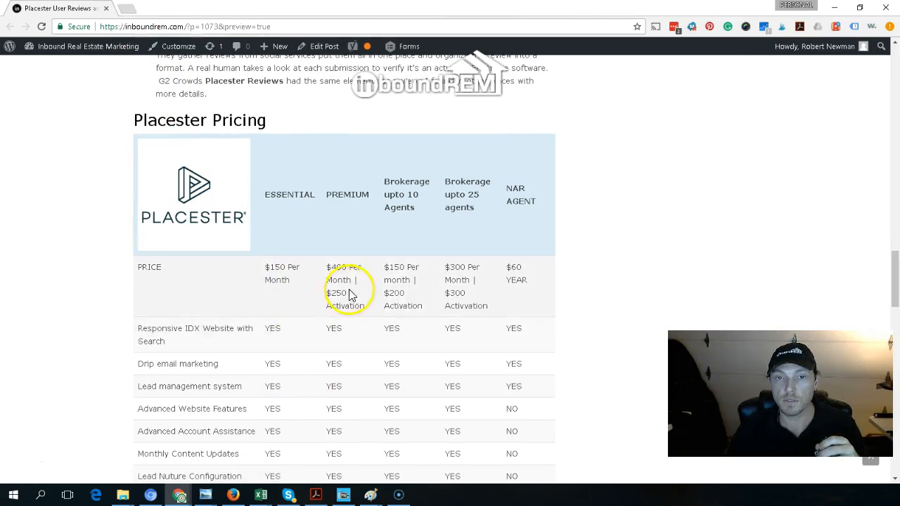
pyautogui.scroll(-3)
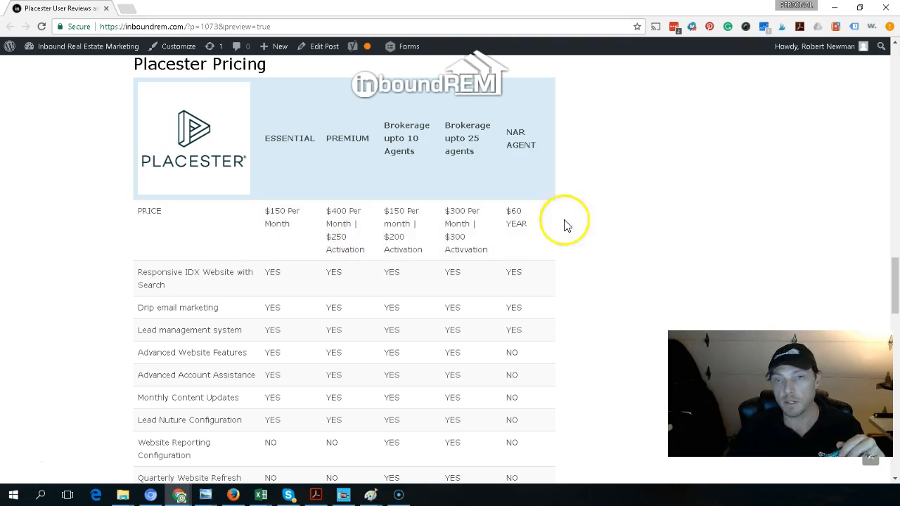
pyautogui.moveTo(90, 11)
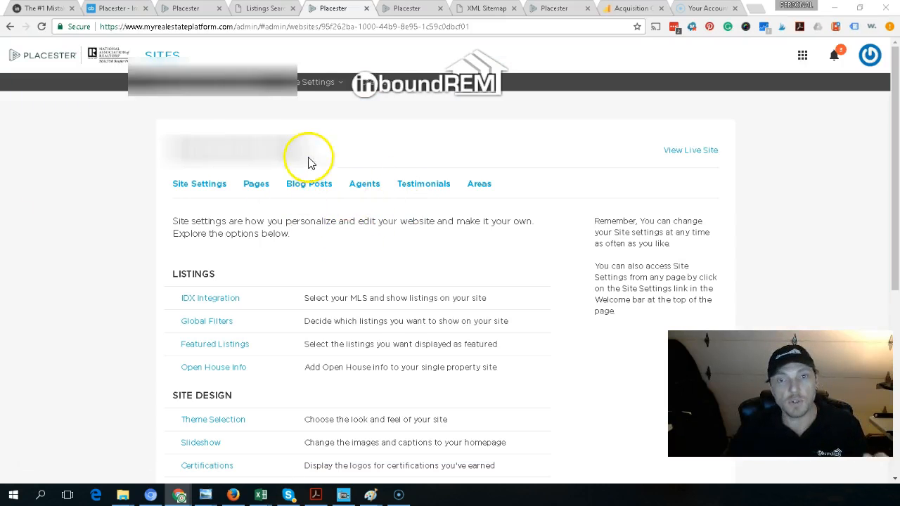
pyautogui.scroll(-3)
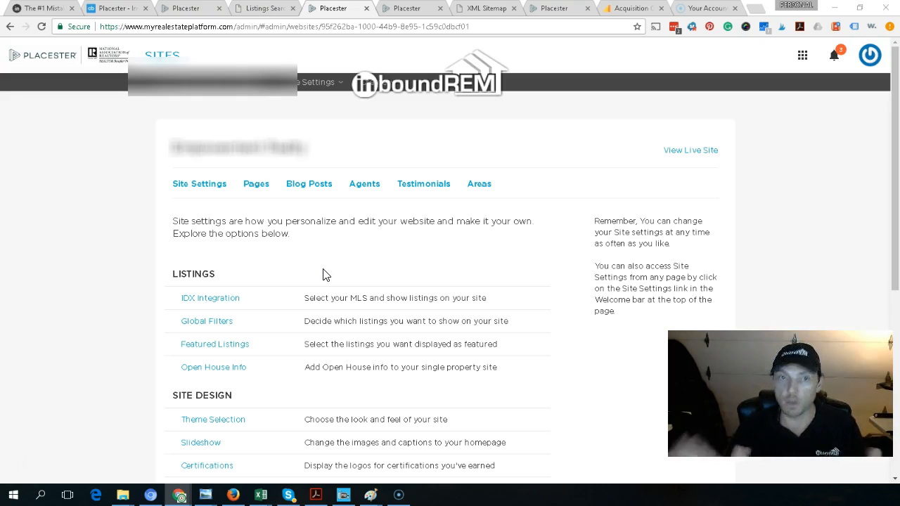
pyautogui.moveTo(422, 215)
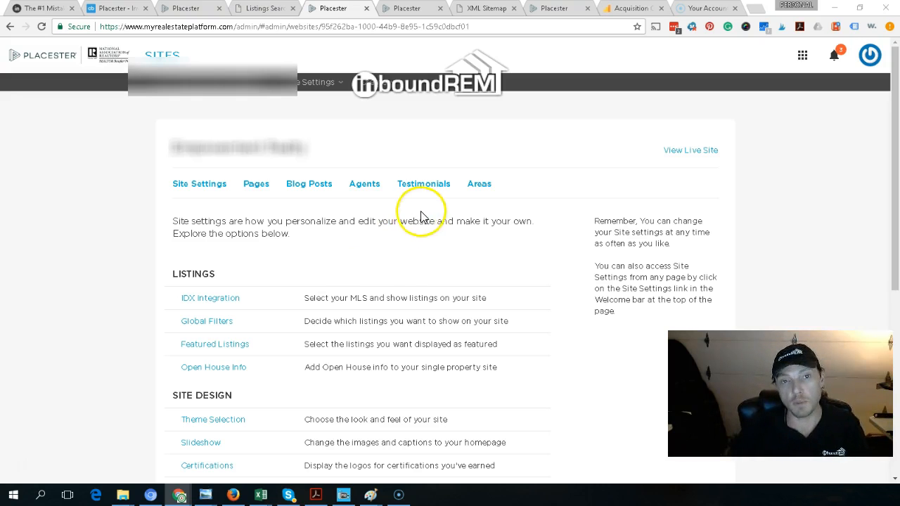
pyautogui.moveTo(405, 251)
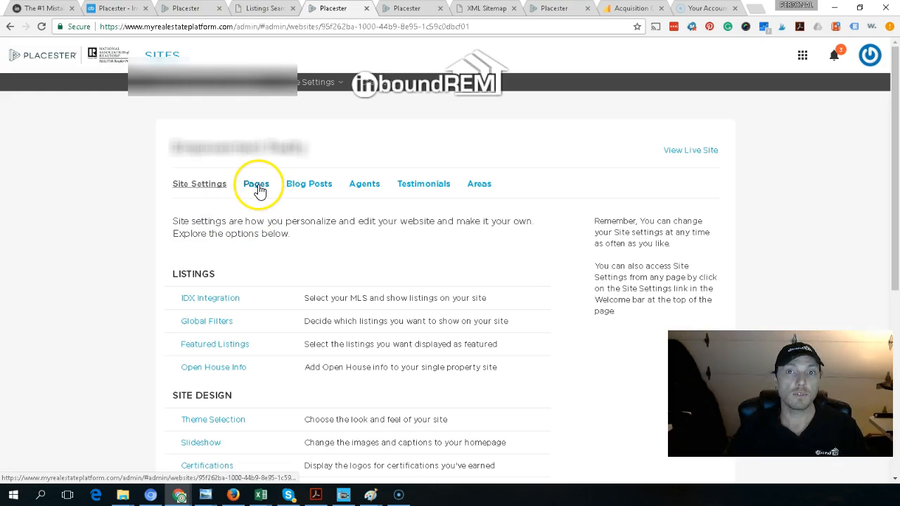
# Start a new page from the Pages list and view the available page templates
pyautogui.click(256, 184)
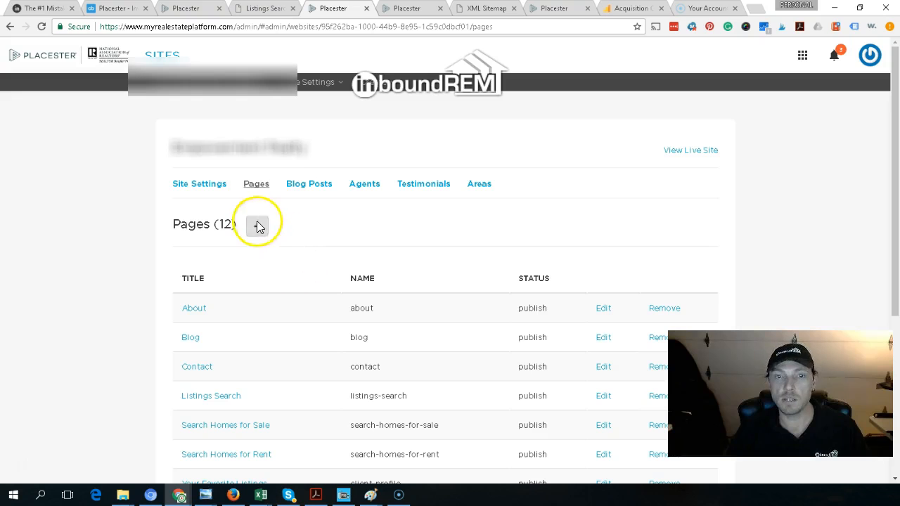
pyautogui.click(256, 223)
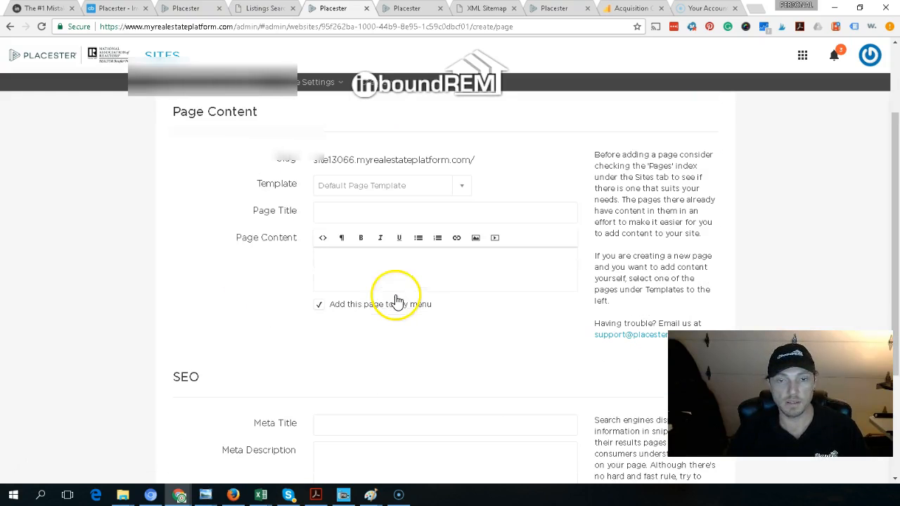
pyautogui.click(392, 185)
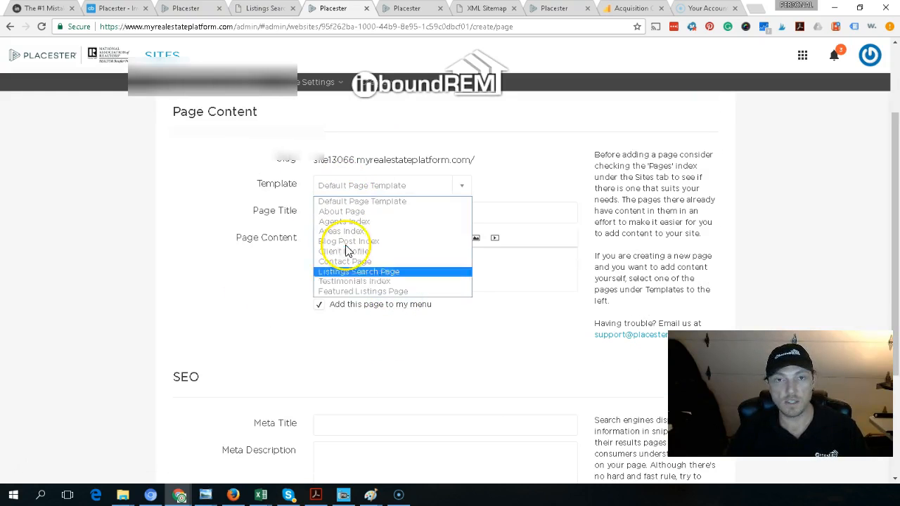
pyautogui.moveTo(394, 211)
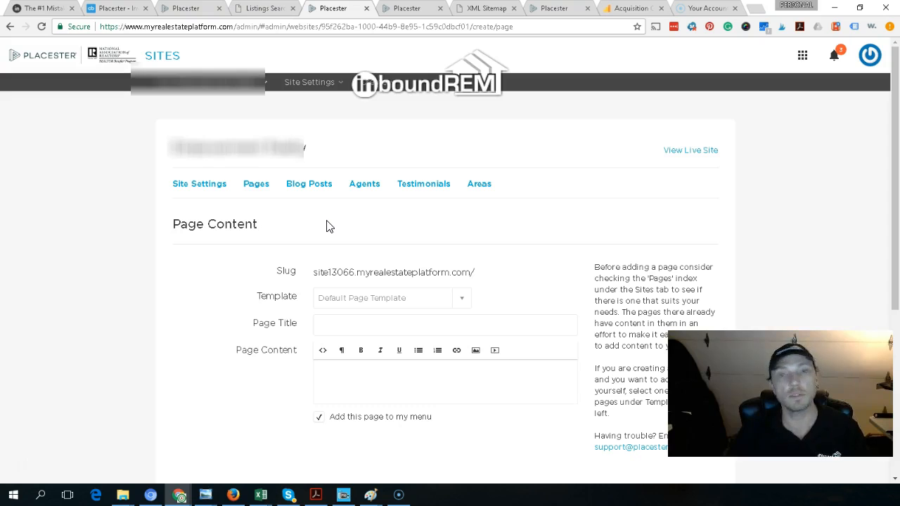
pyautogui.moveTo(352, 244)
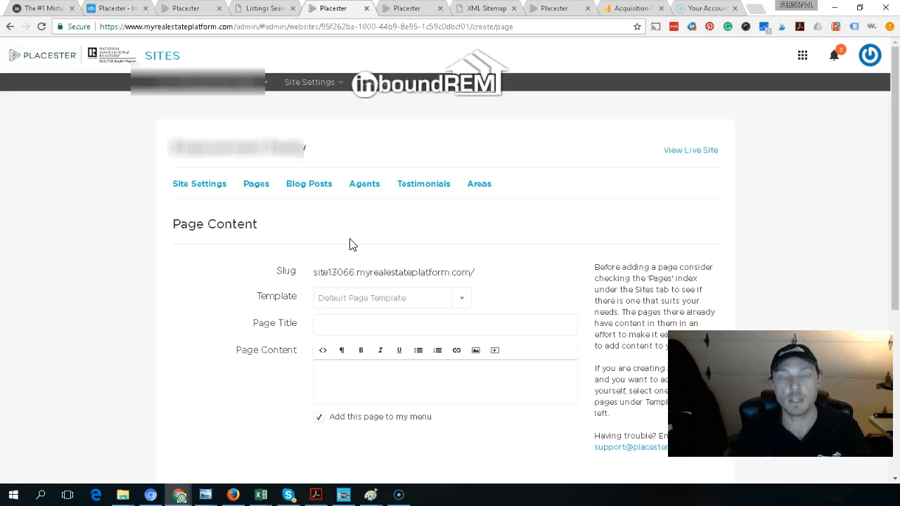
pyautogui.moveTo(379, 242)
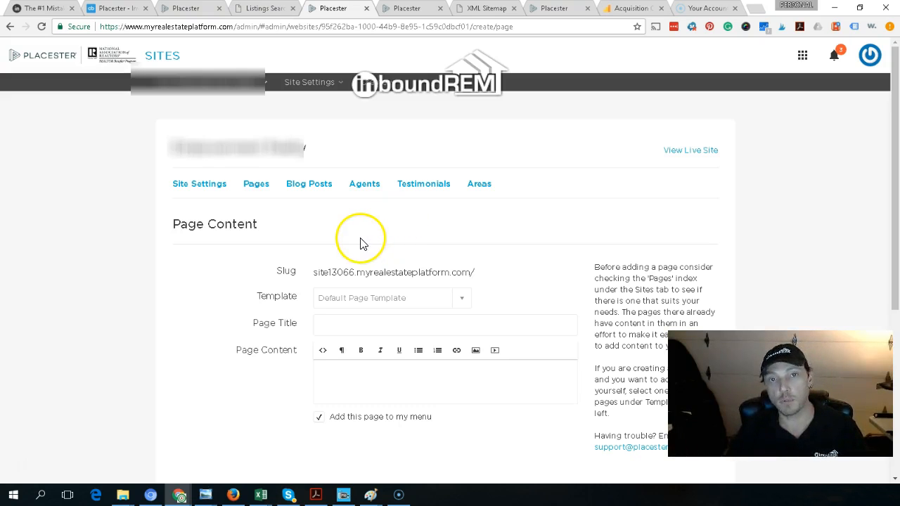
pyautogui.moveTo(424, 184)
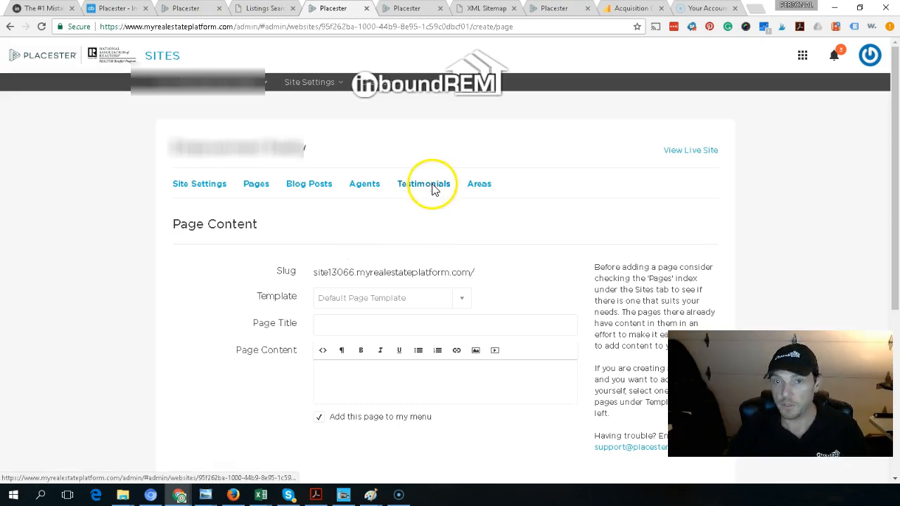
# View the empty testimonials list, then go back to the site settings overview
pyautogui.click(427, 184)
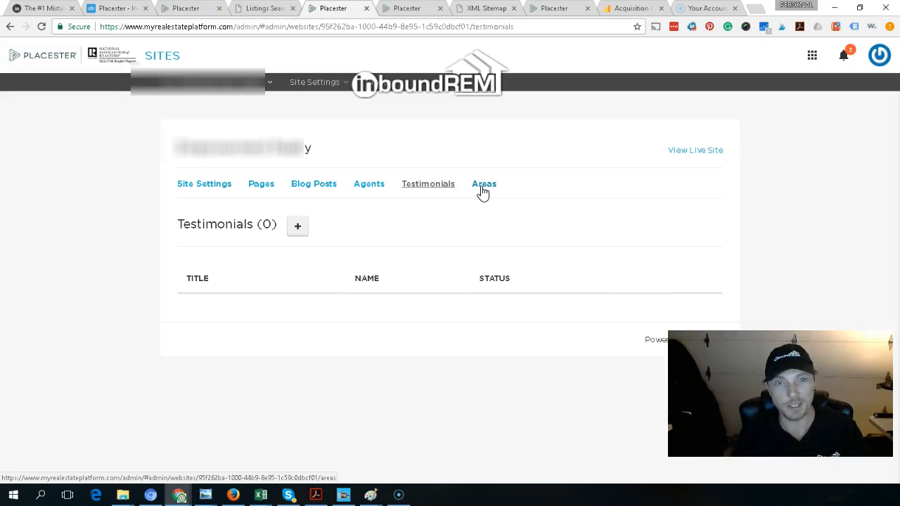
pyautogui.click(199, 184)
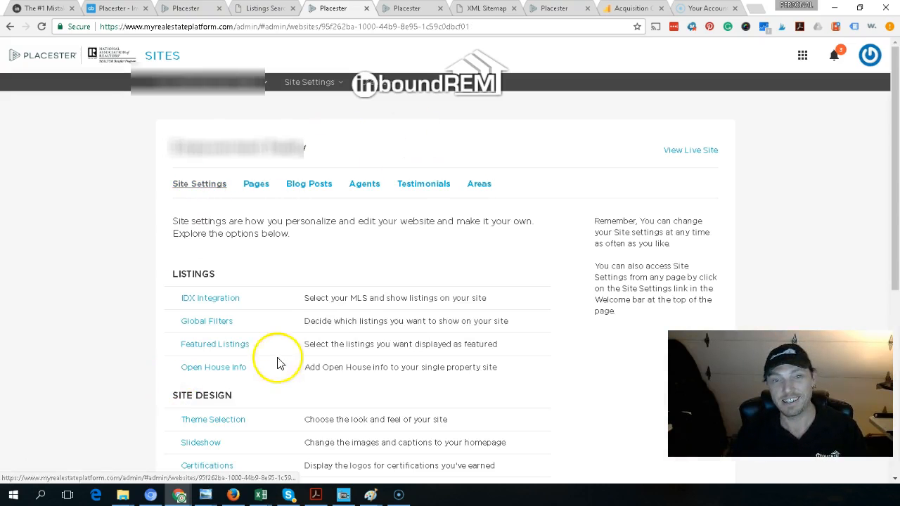
pyautogui.scroll(-3)
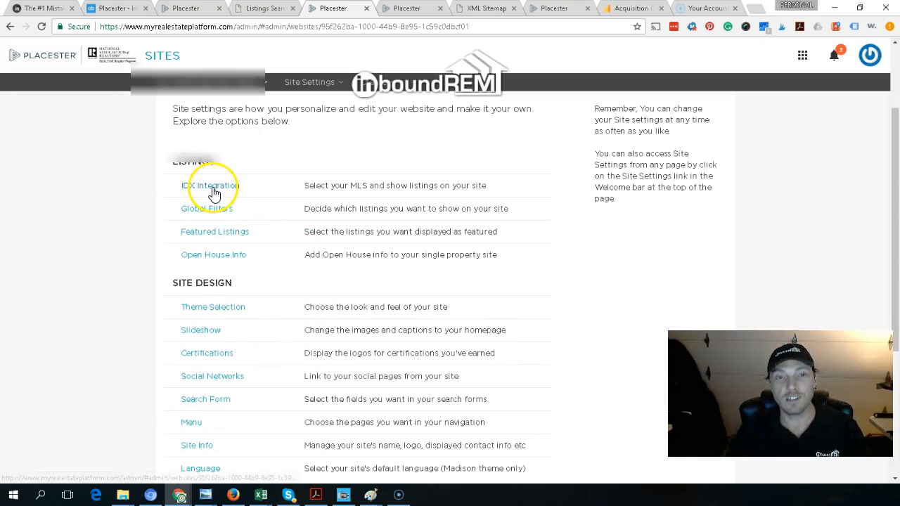
# Check the IDX integration panel showing Metro MLS, then open Featured Listings
pyautogui.click(214, 184)
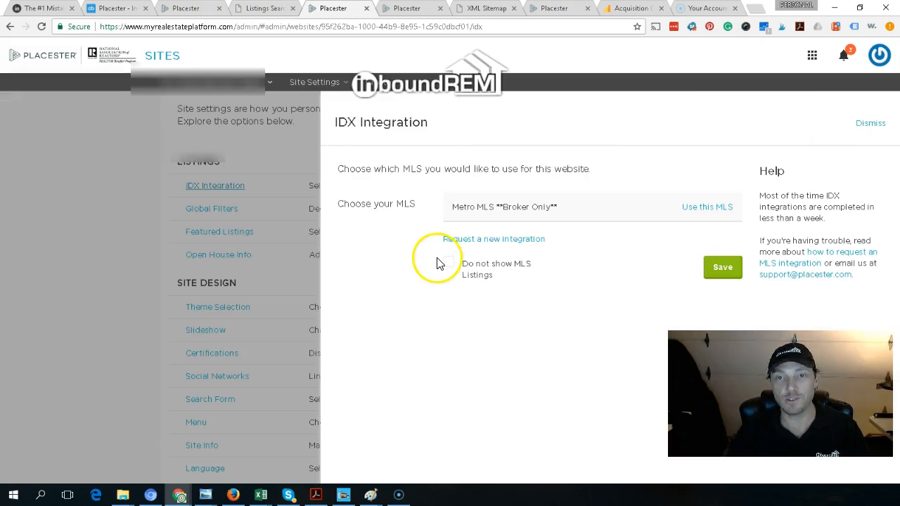
pyautogui.click(707, 207)
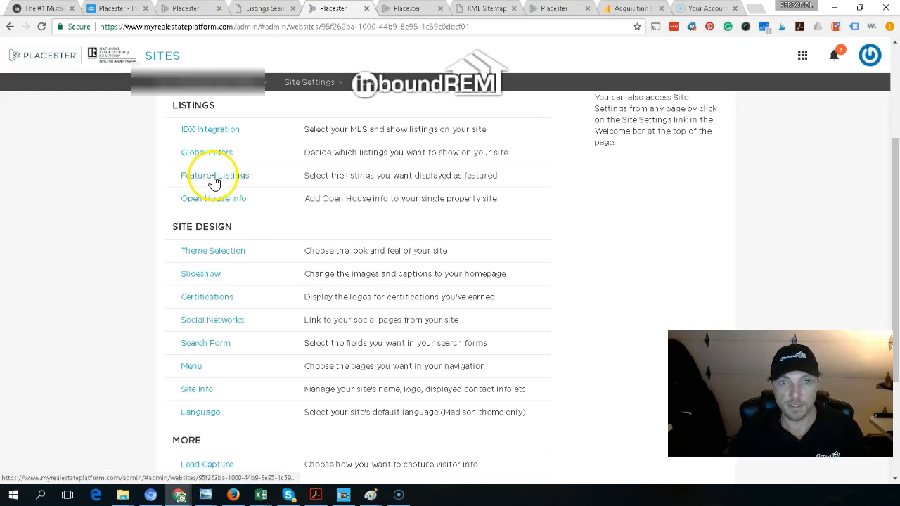
pyautogui.click(216, 175)
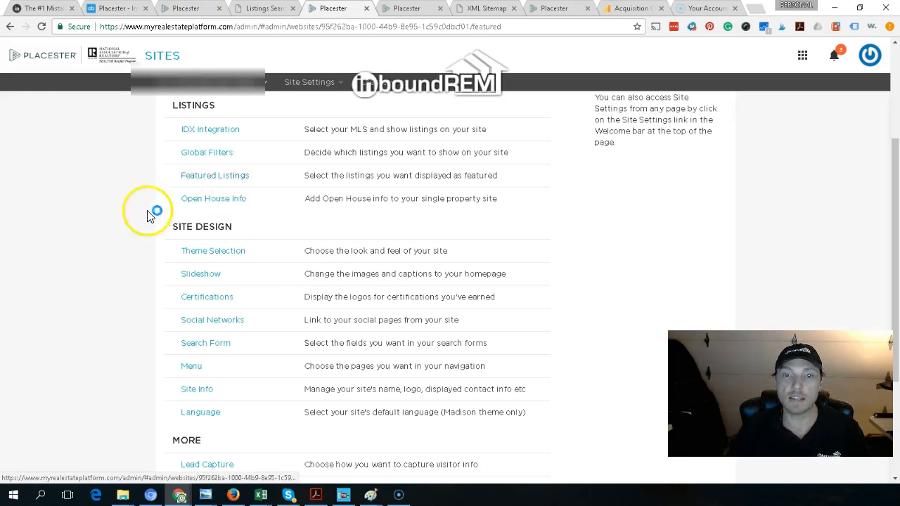
pyautogui.click(216, 175)
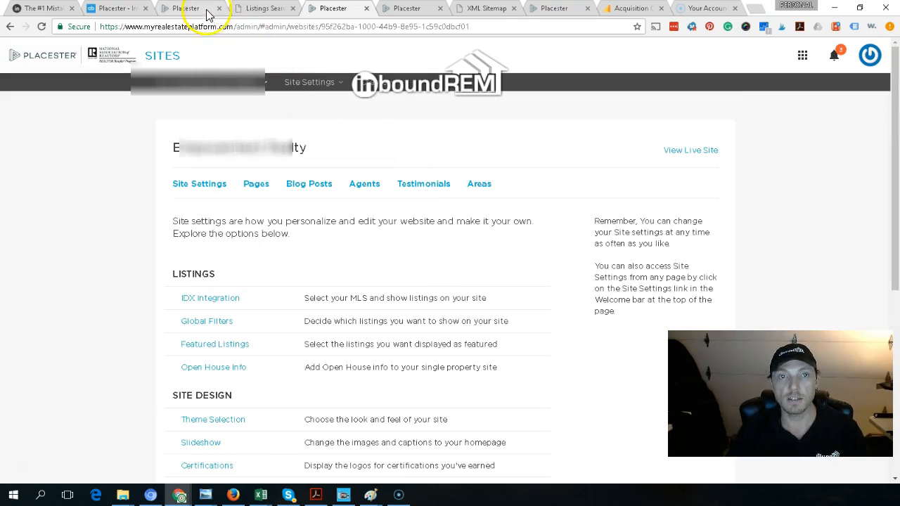
# Browse live search results and the Mequon 10630 N Gazebo Hill Pkwy W listing
pyautogui.click(264, 7)
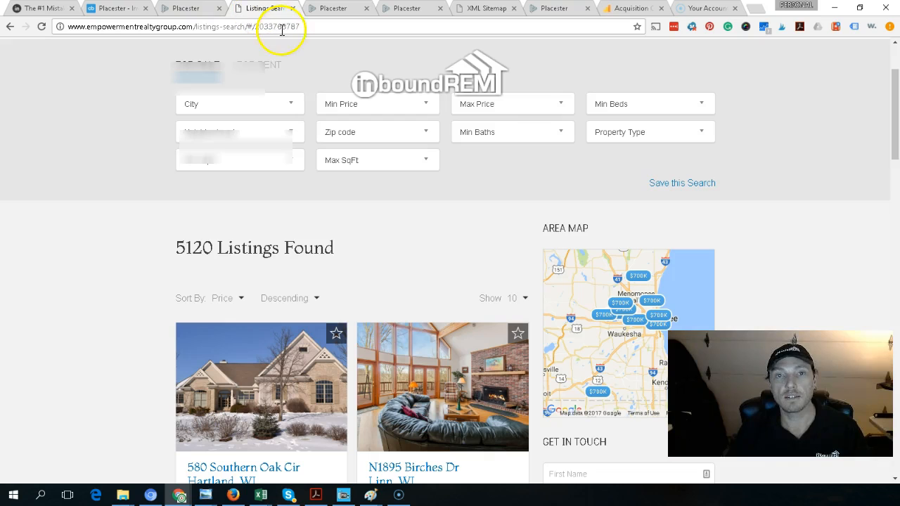
pyautogui.scroll(-3)
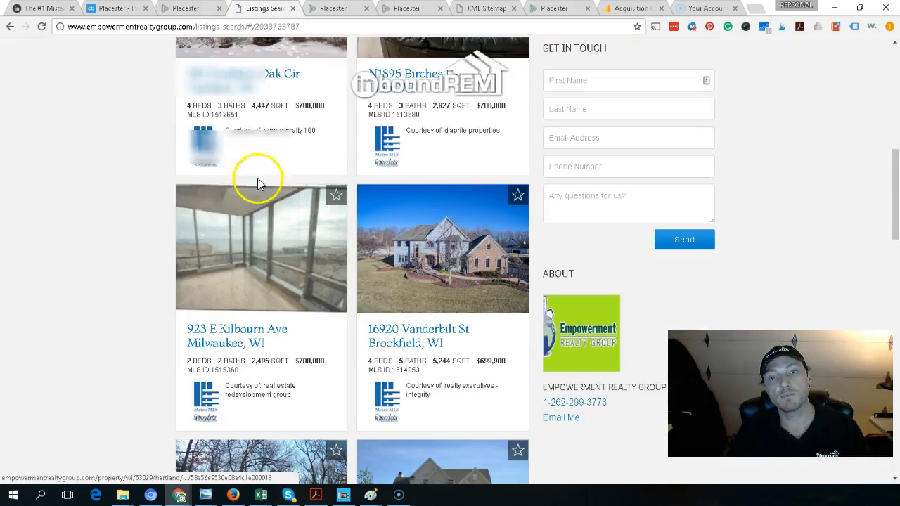
pyautogui.scroll(-3)
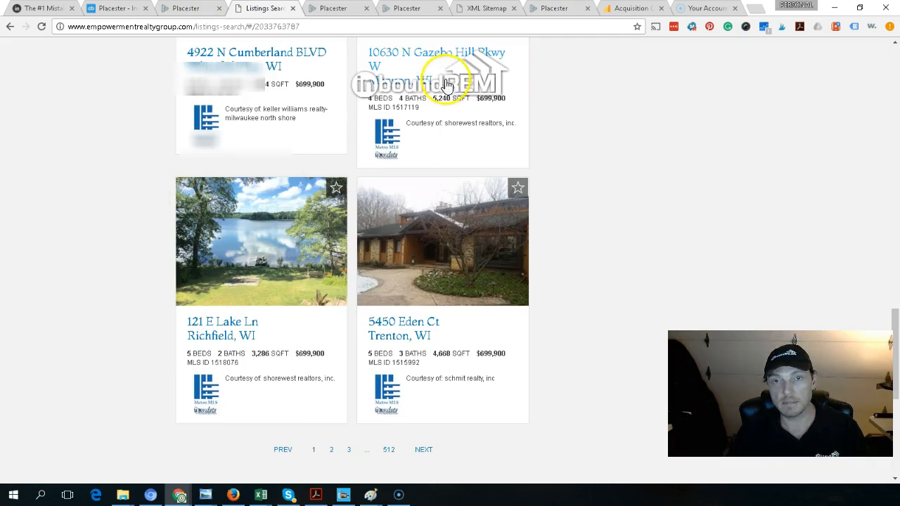
pyautogui.moveTo(393, 56)
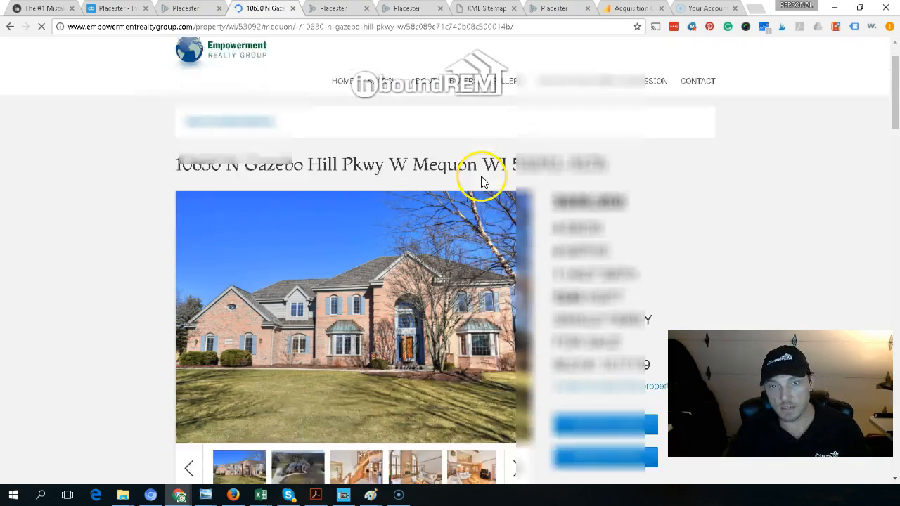
pyautogui.scroll(-3)
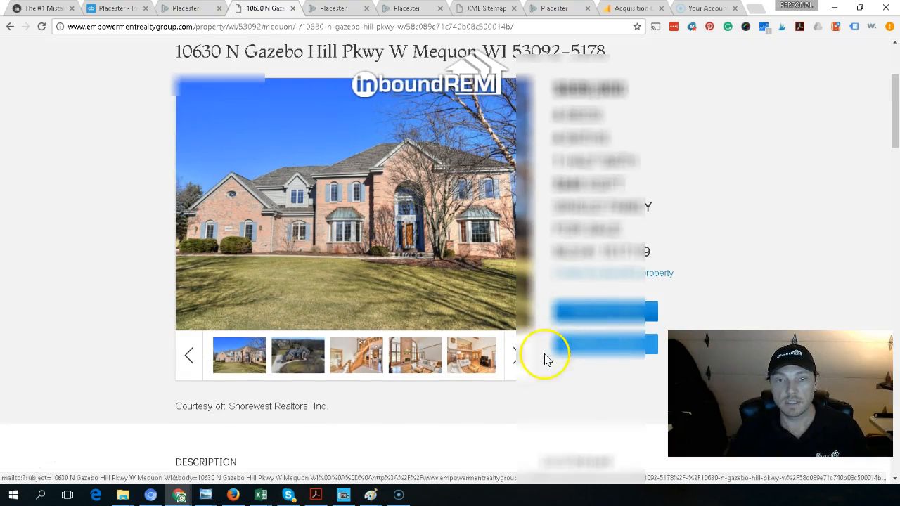
pyautogui.scroll(-3)
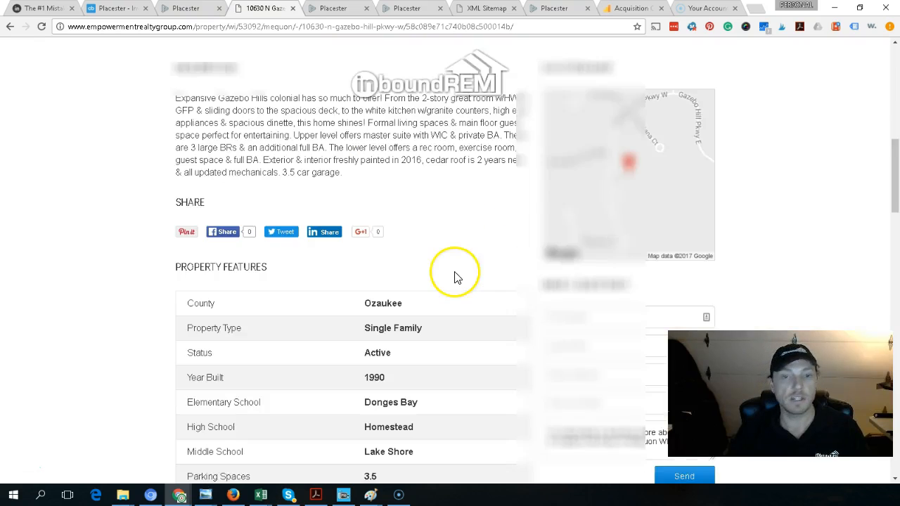
pyautogui.scroll(-3)
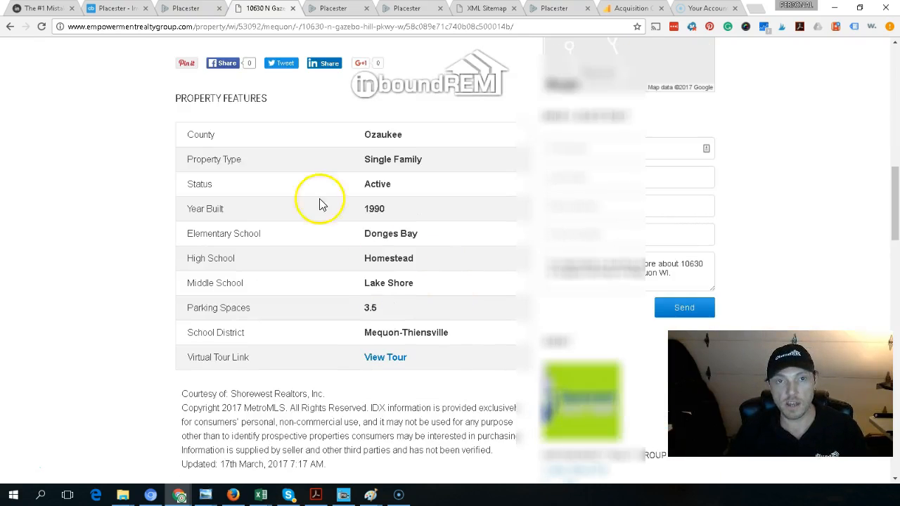
pyautogui.moveTo(352, 198)
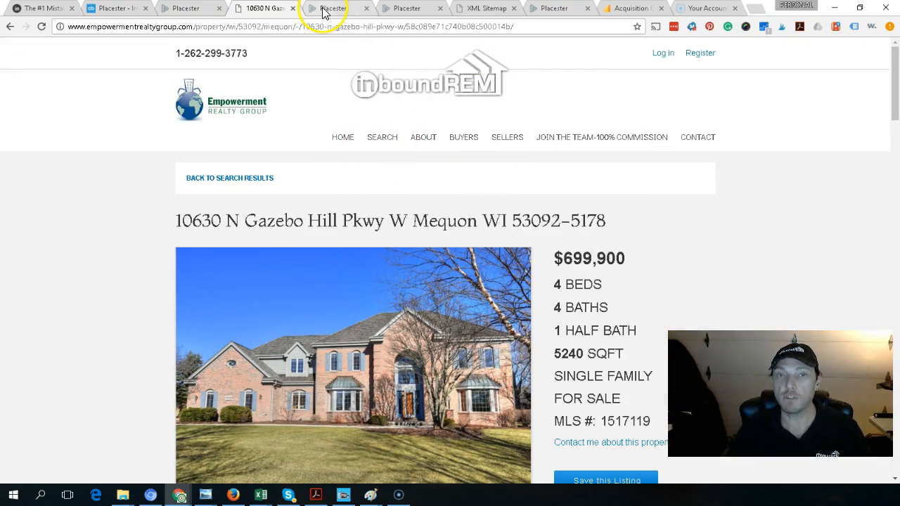
pyautogui.click(331, 7)
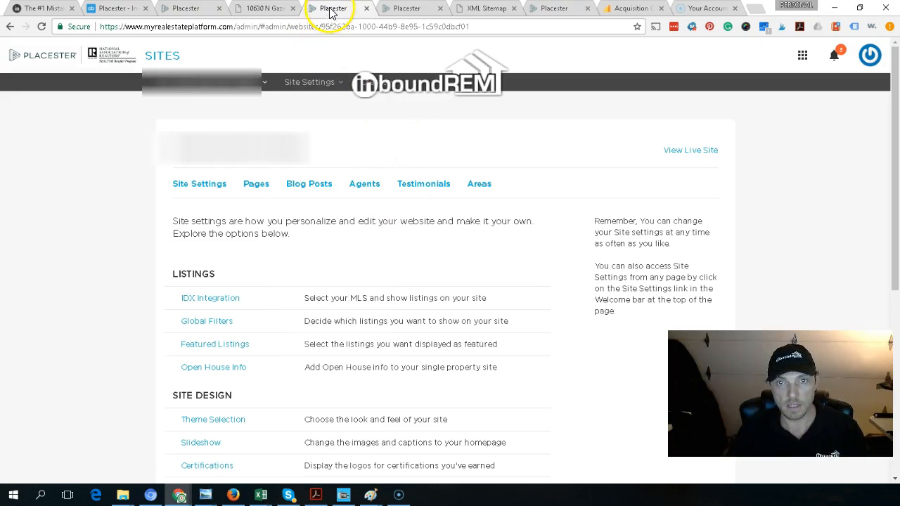
# Open Lead Capture settings from the site settings list after glancing at open house info
pyautogui.click(309, 82)
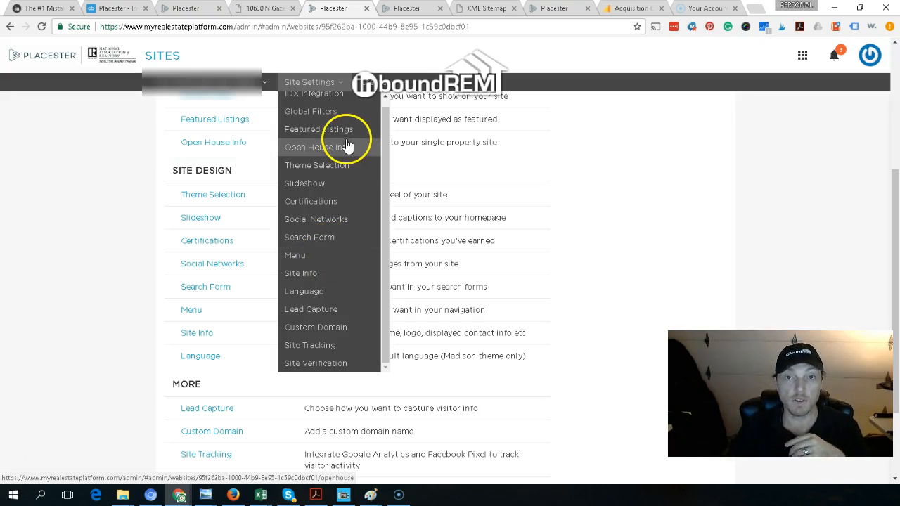
pyautogui.click(313, 147)
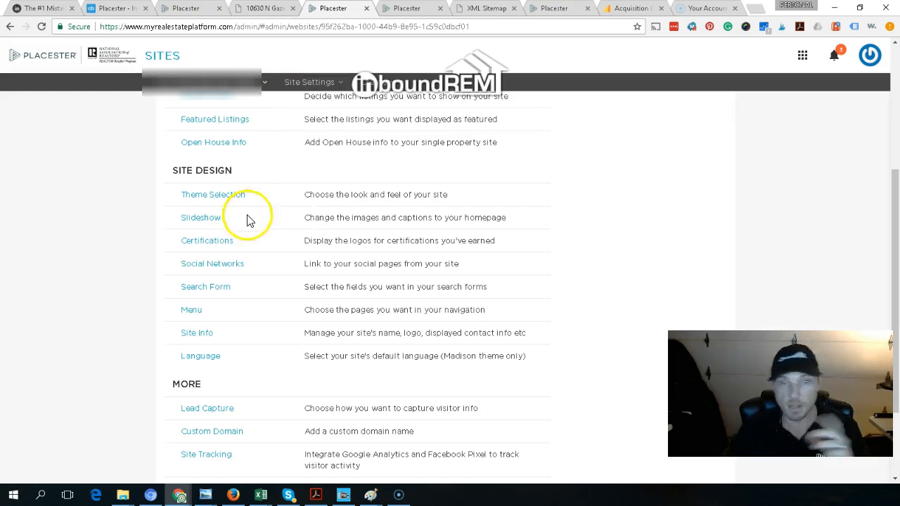
pyautogui.scroll(-3)
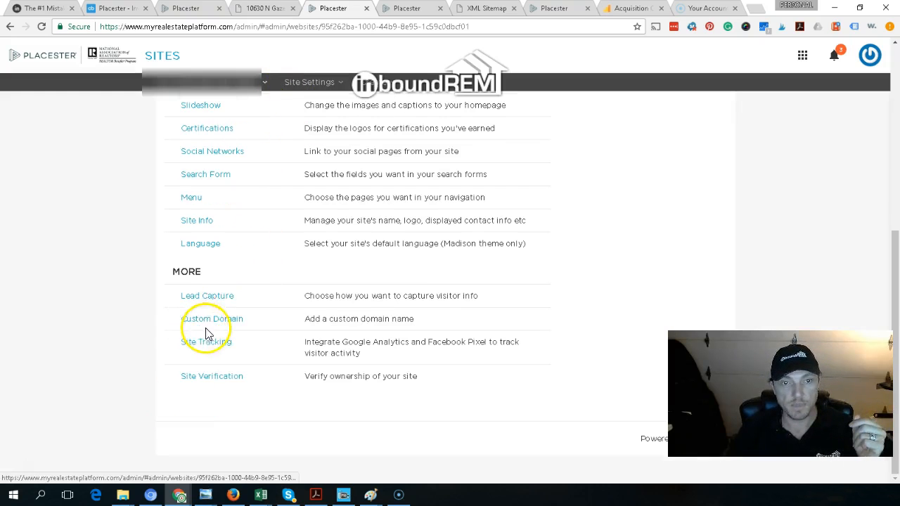
pyautogui.click(207, 296)
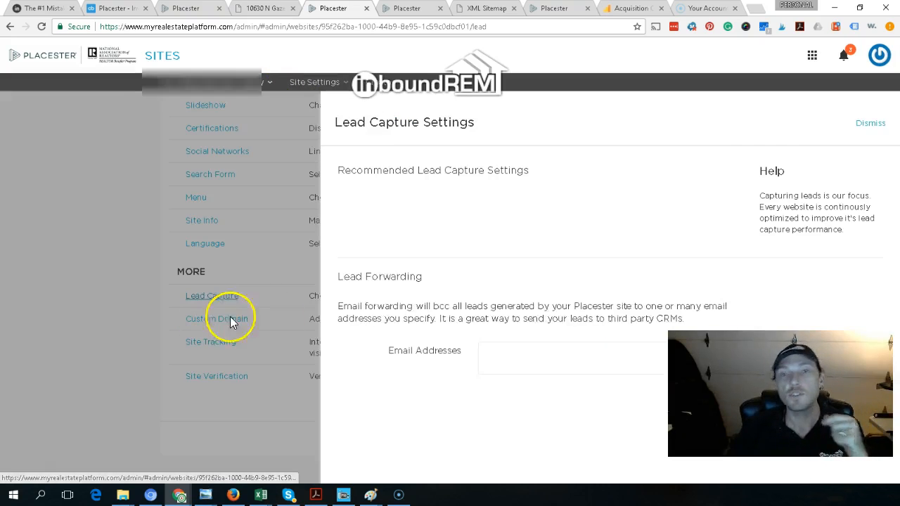
# Review passive capture with email forwarding, then show the three contact-request notifications
pyautogui.click(211, 296)
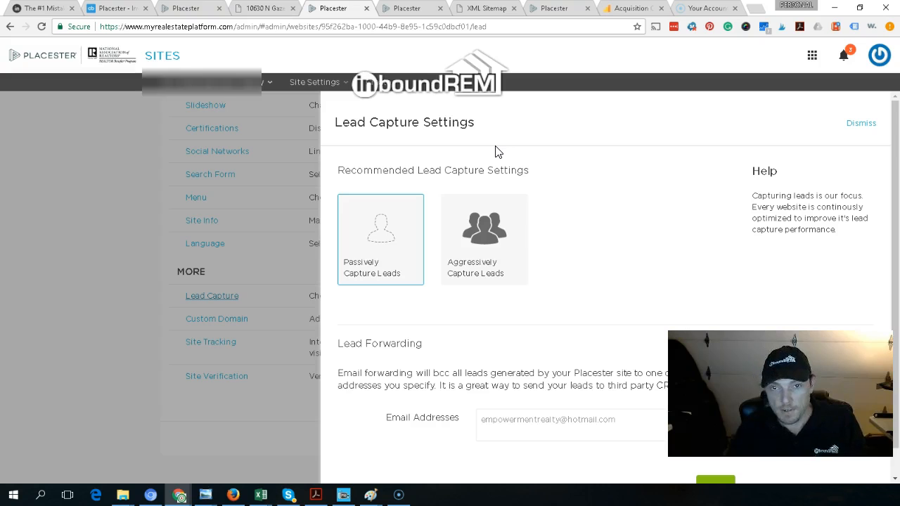
pyautogui.moveTo(756, 185)
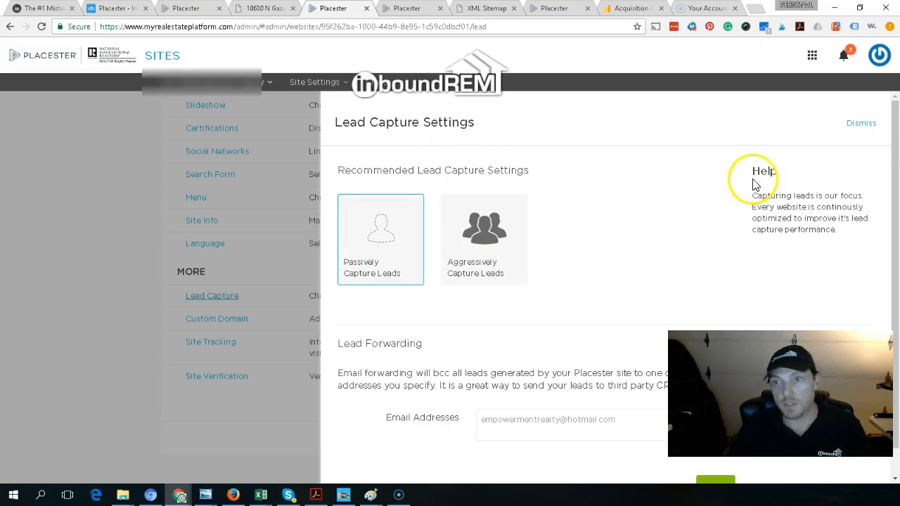
pyautogui.click(844, 55)
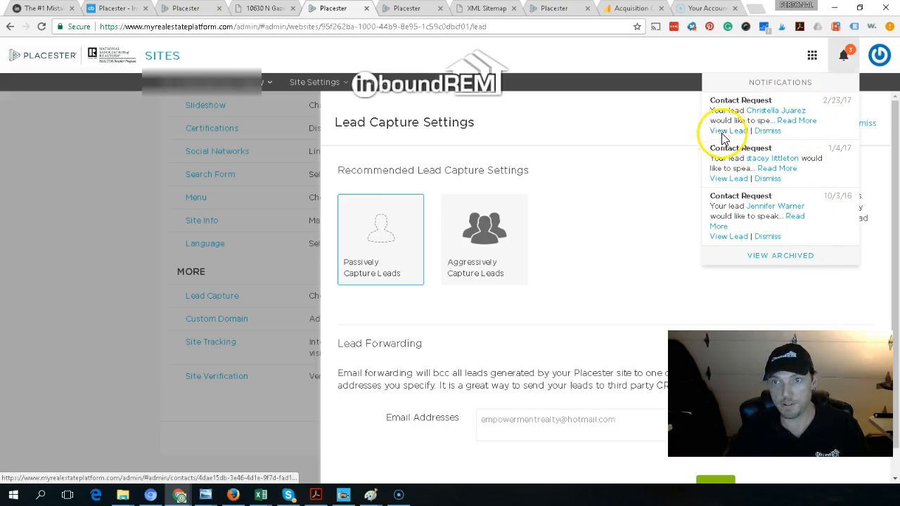
# Open the latest contact request's lead and reach the lead management upgrade notice
pyautogui.click(728, 131)
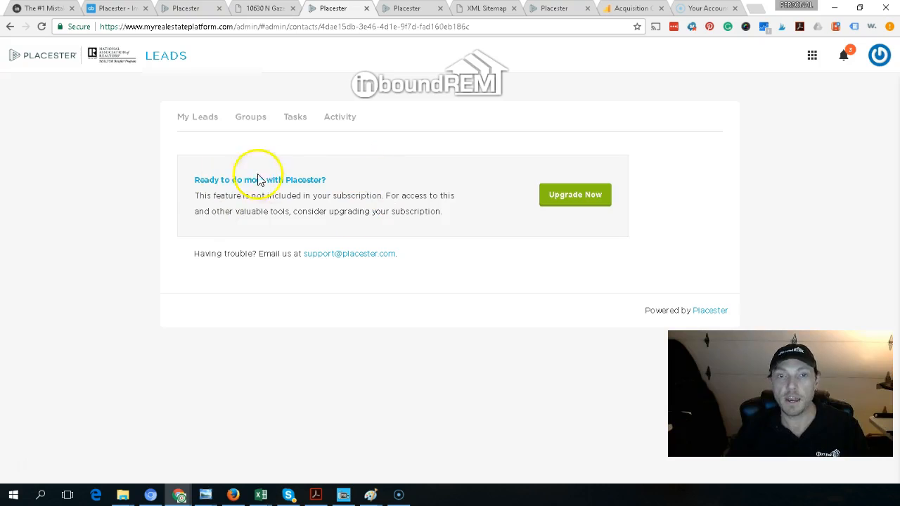
pyautogui.moveTo(411, 127)
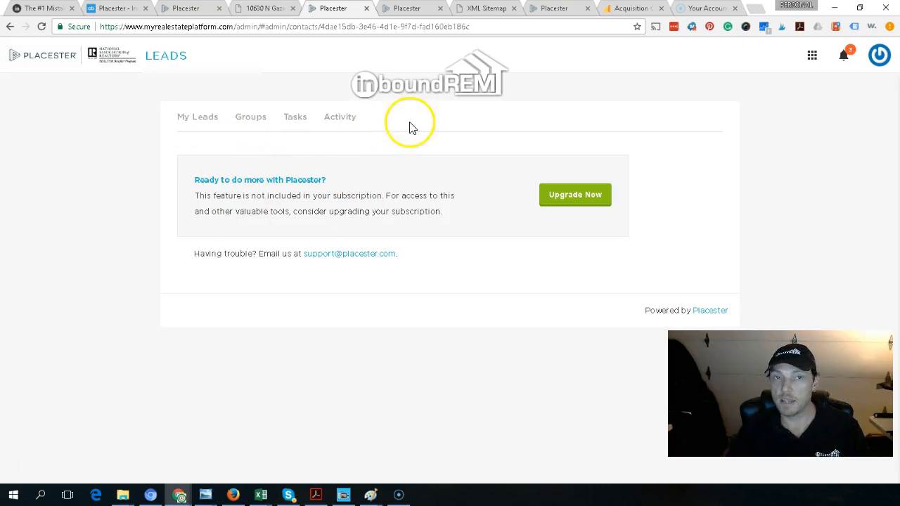
pyautogui.moveTo(359, 166)
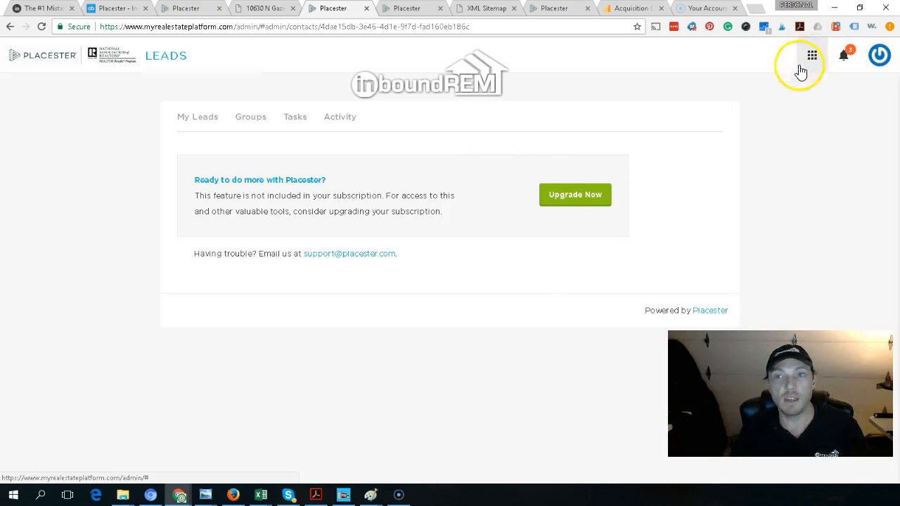
pyautogui.moveTo(529, 271)
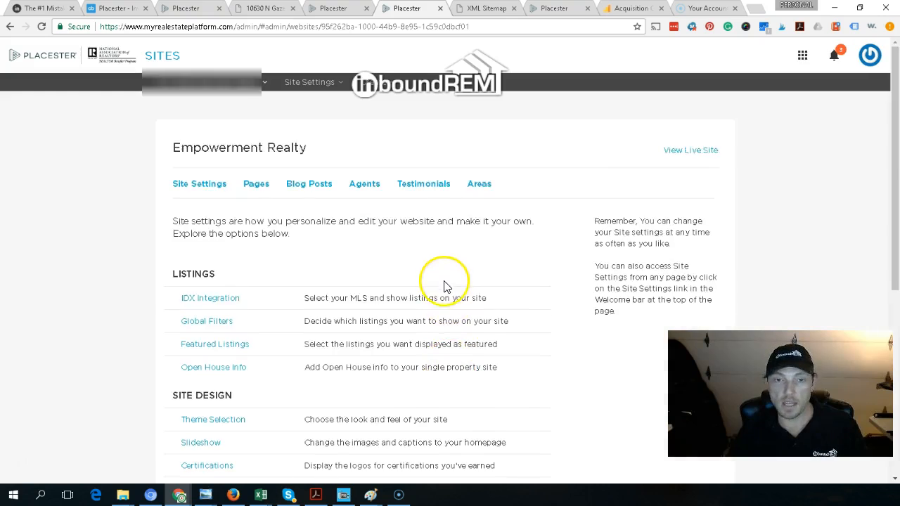
pyautogui.scroll(-3)
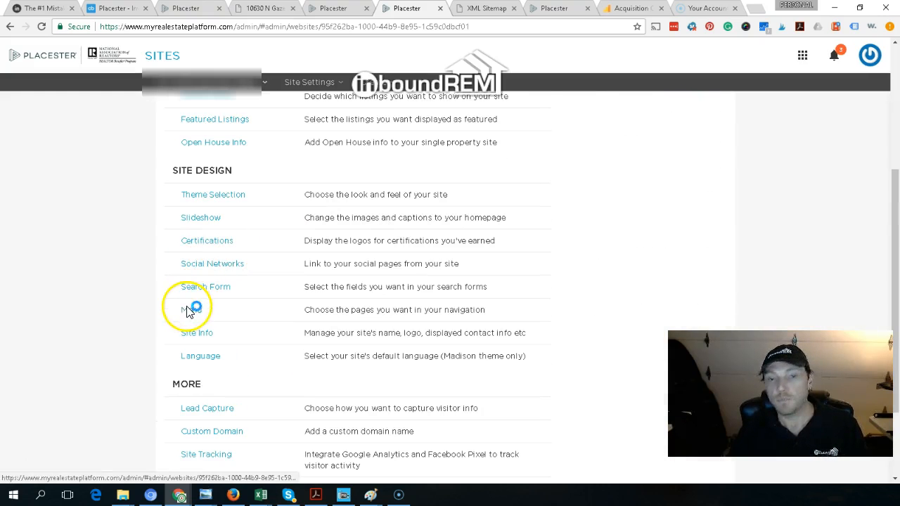
pyautogui.click(196, 309)
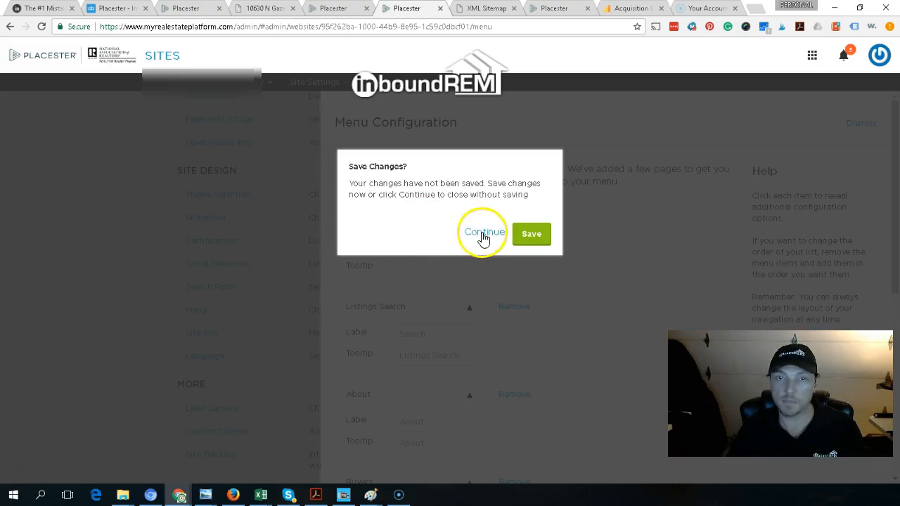
pyautogui.click(484, 232)
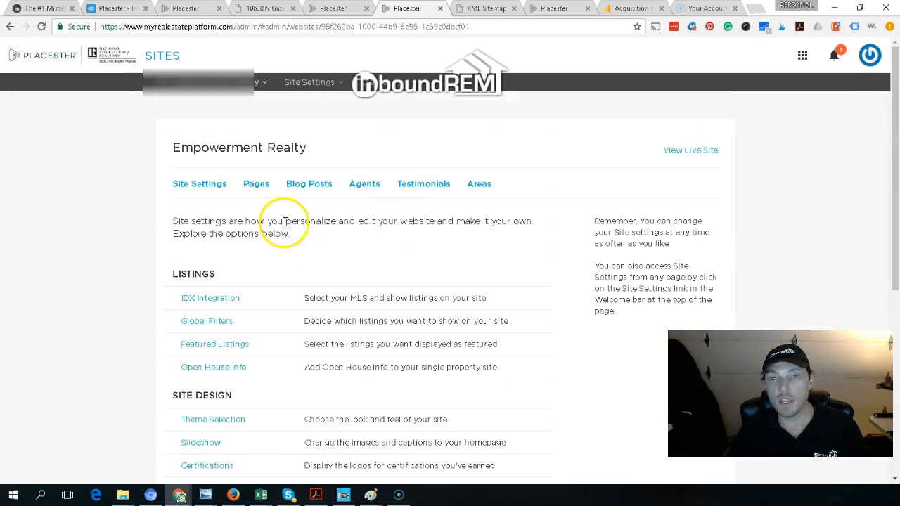
# Pass through the empty testimonials and blog posts lists to the two published agents
pyautogui.click(423, 183)
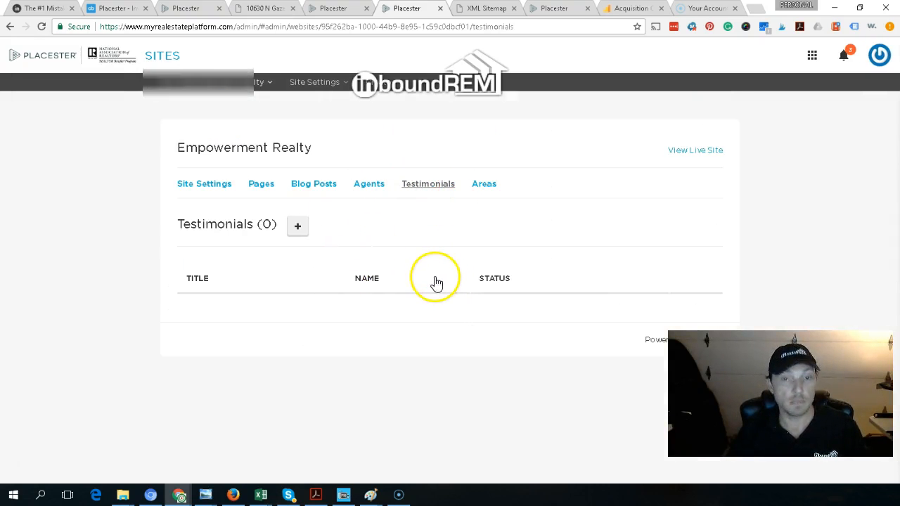
pyautogui.click(314, 183)
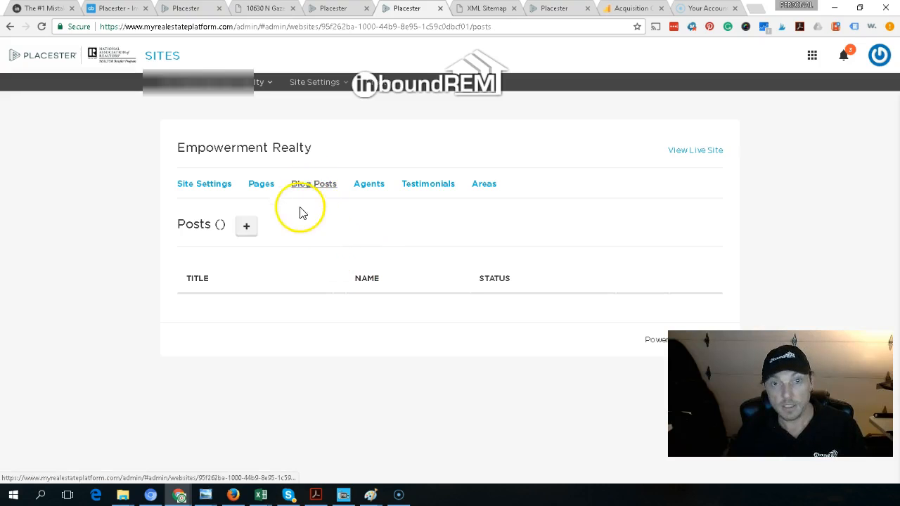
pyautogui.click(369, 183)
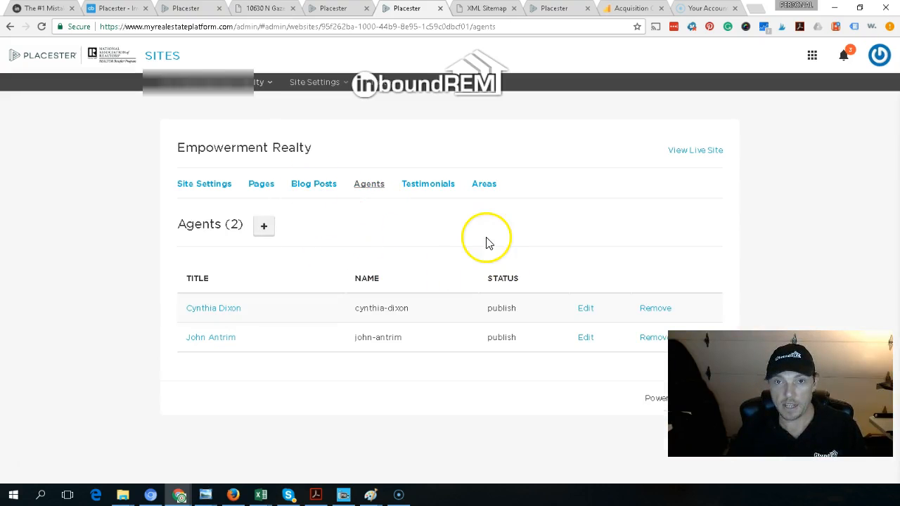
pyautogui.moveTo(512, 253)
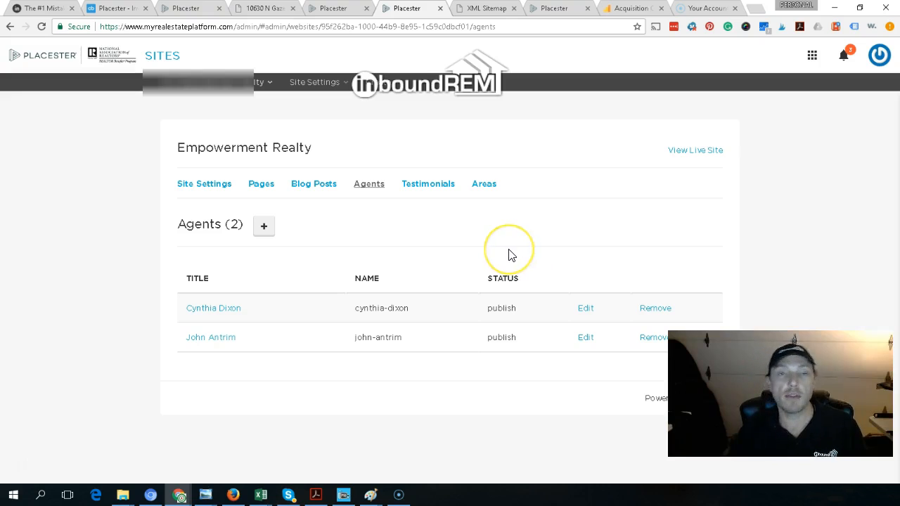
pyautogui.moveTo(517, 116)
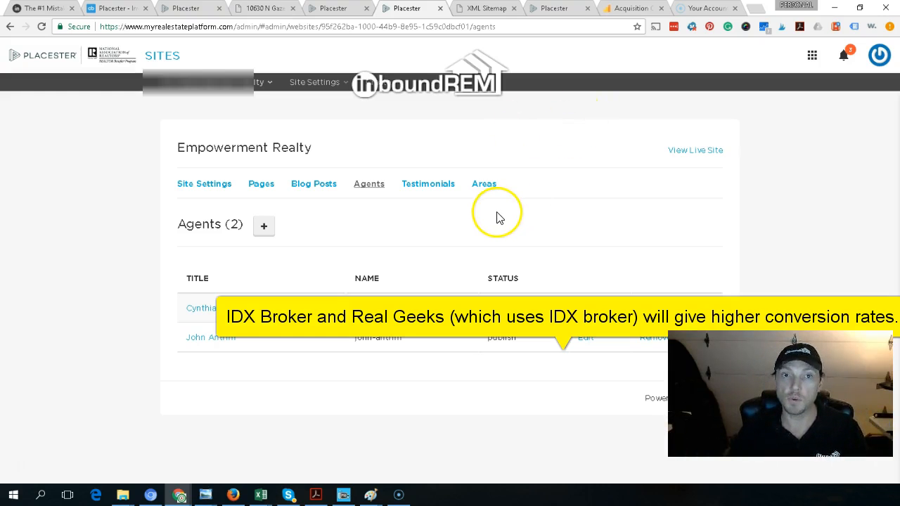
pyautogui.click(314, 82)
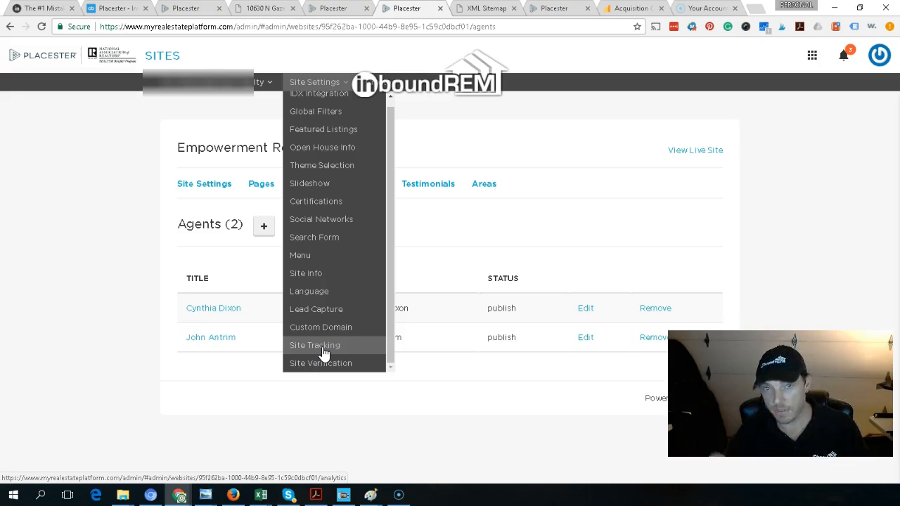
pyautogui.moveTo(315, 308)
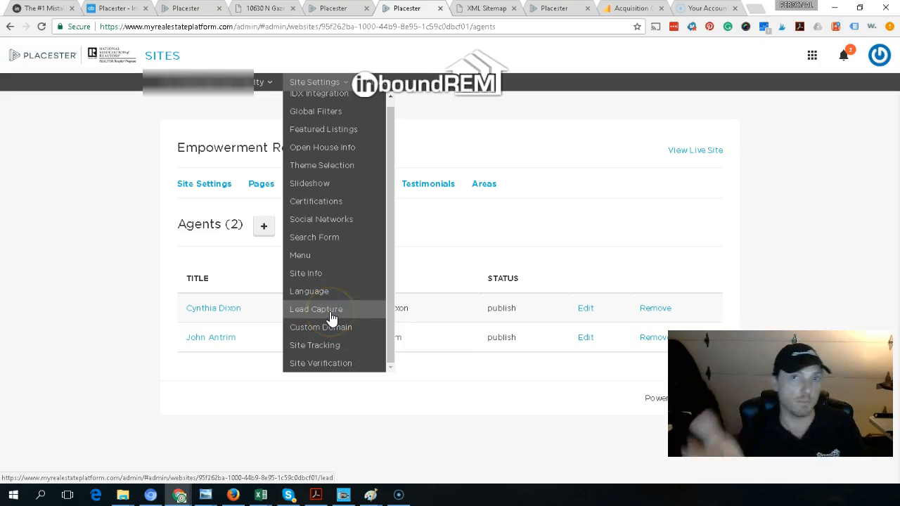
pyautogui.moveTo(309, 291)
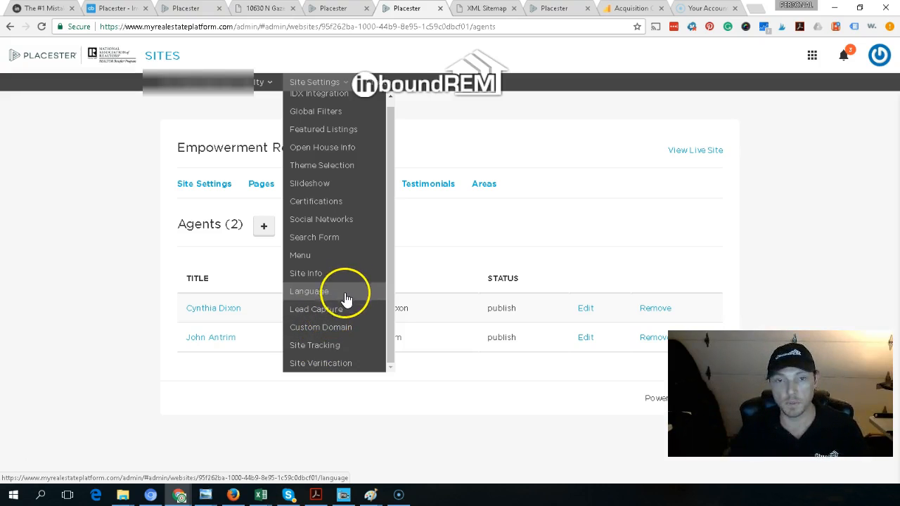
pyautogui.moveTo(341, 363)
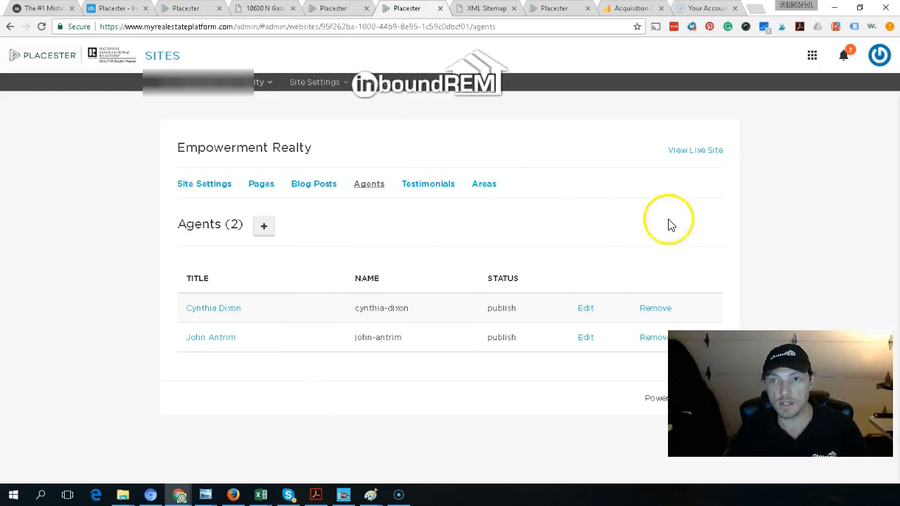
# Review the Google Analytics acquisition overview: 520 sessions, mostly social traffic
pyautogui.click(630, 8)
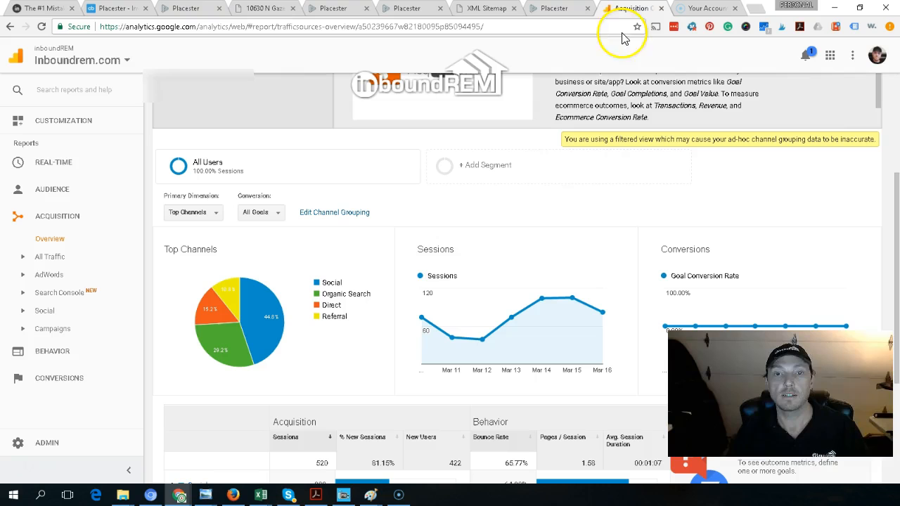
pyautogui.scroll(-3)
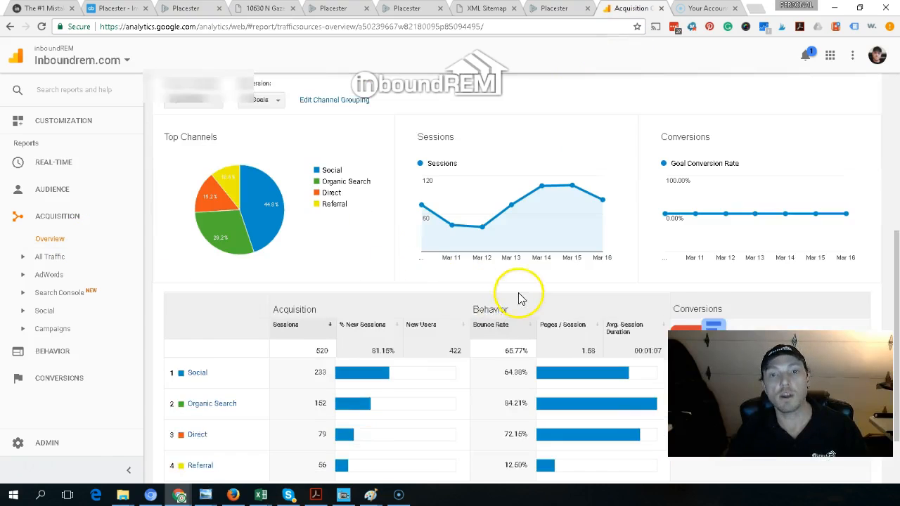
pyautogui.scroll(-3)
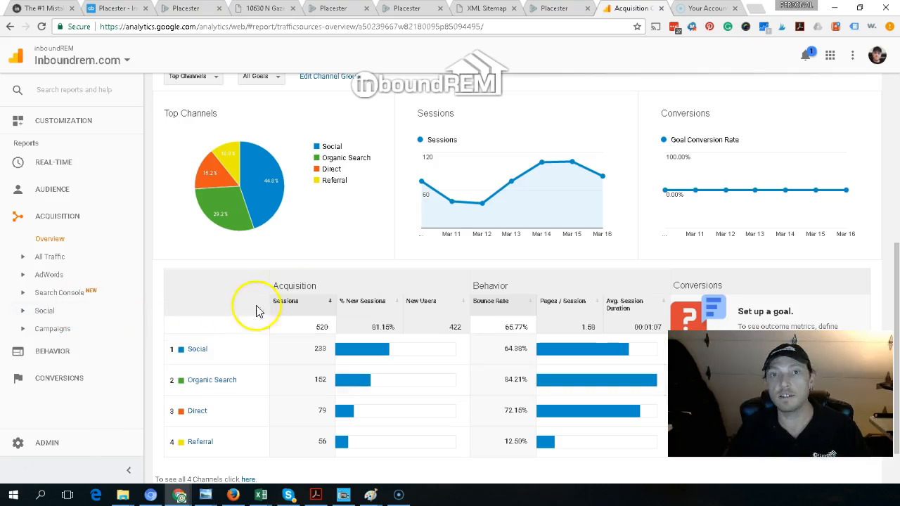
pyautogui.click(554, 8)
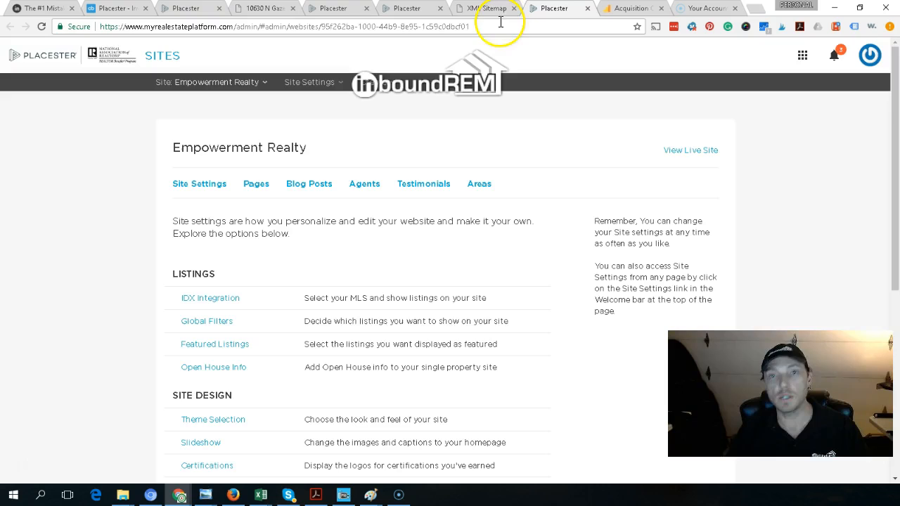
# View the XML sitemap index of five sitemaps, then return to the agents list
pyautogui.click(486, 8)
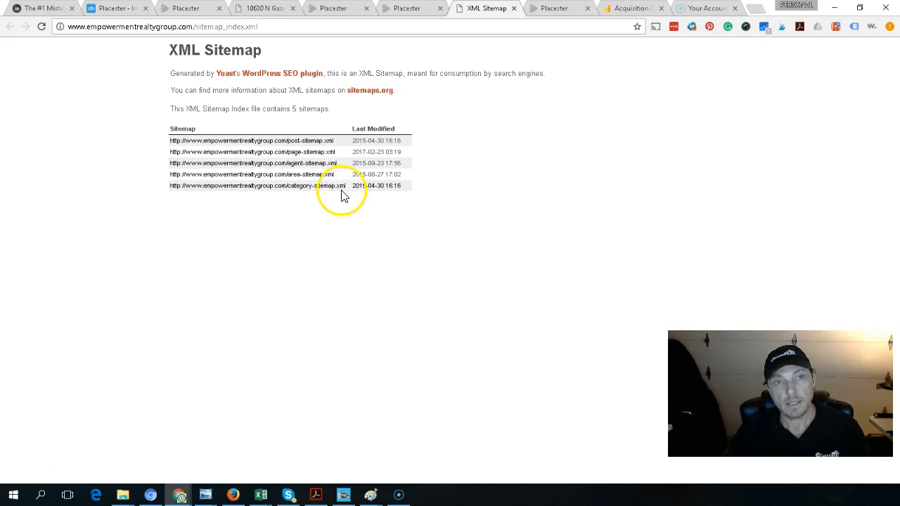
pyautogui.click(184, 8)
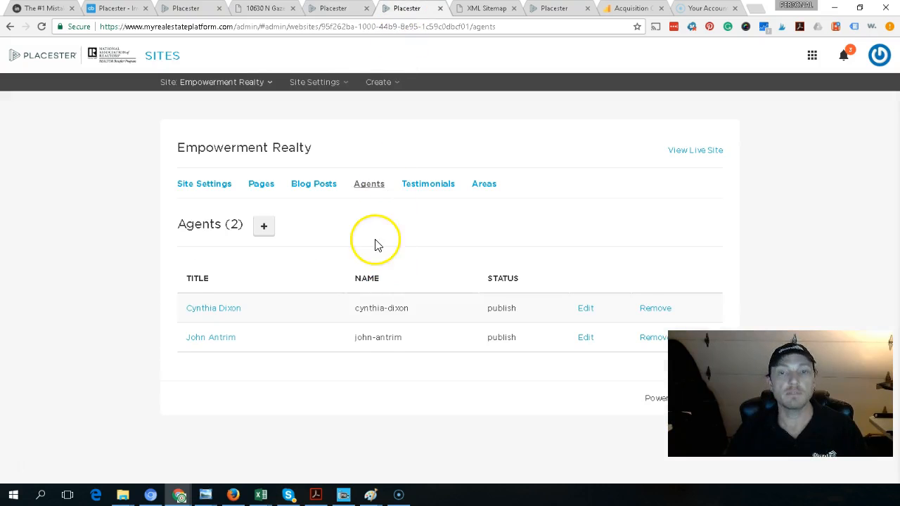
# Pick Empowerment Realty from the site dropdown to reopen its settings overview
pyautogui.click(216, 81)
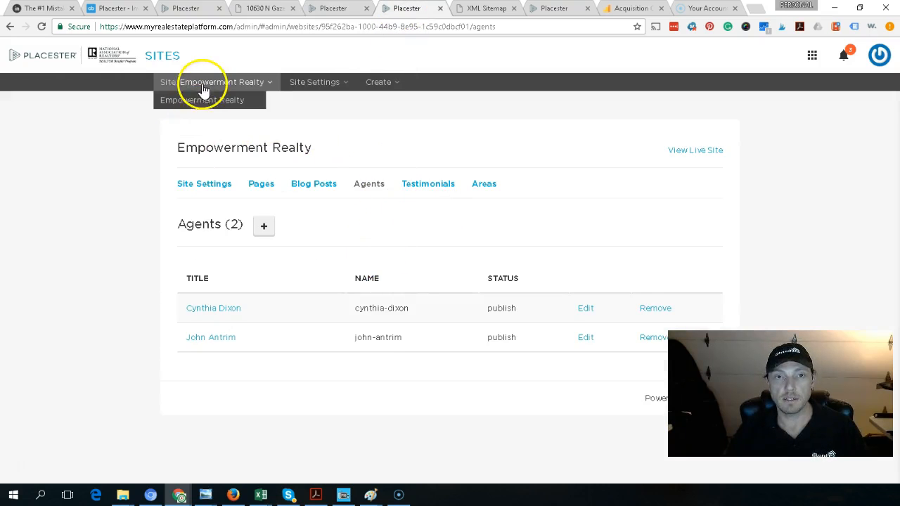
pyautogui.click(199, 183)
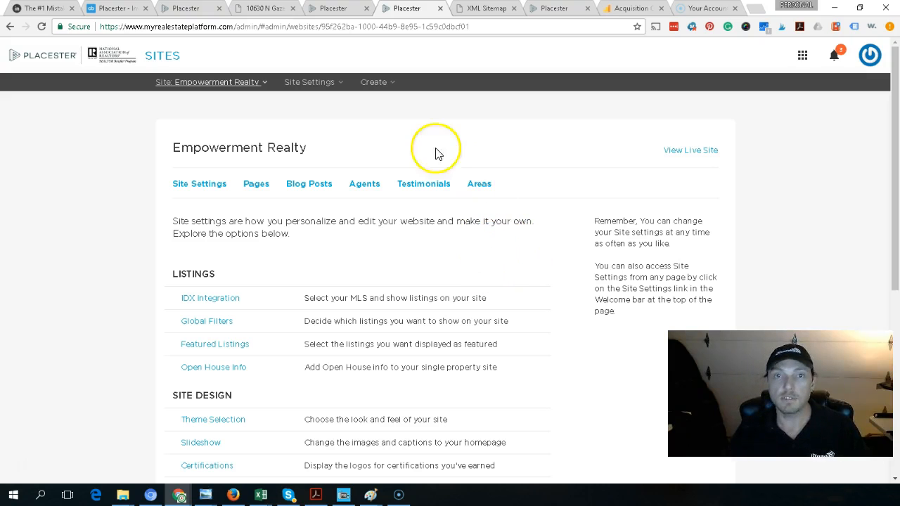
pyautogui.moveTo(285, 355)
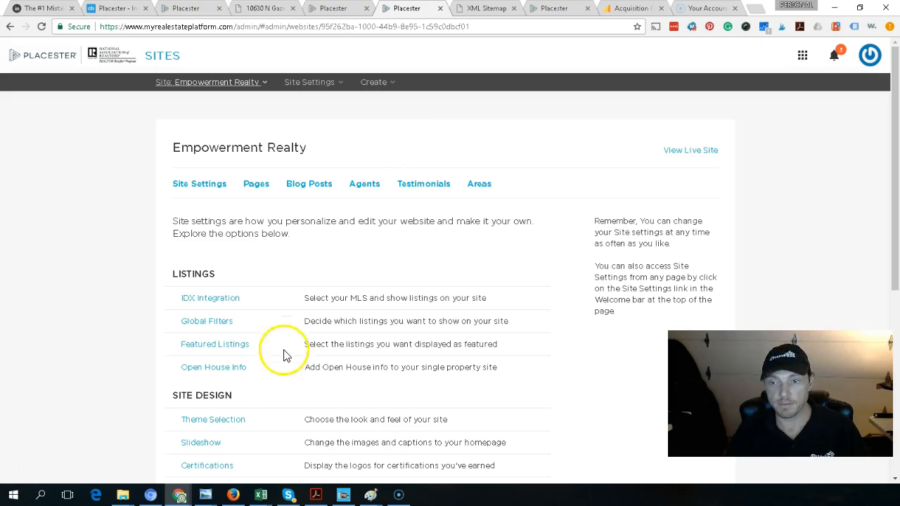